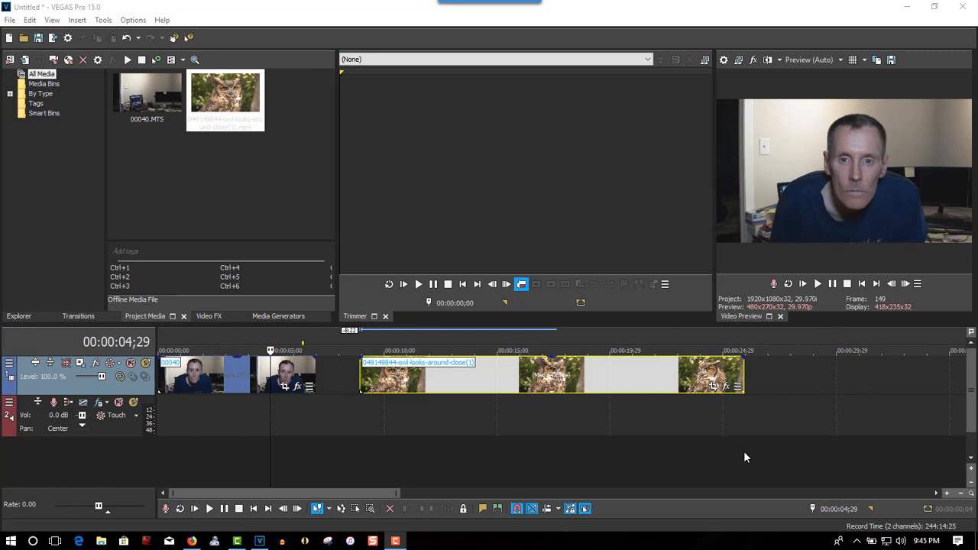
mouse_move(306, 410)
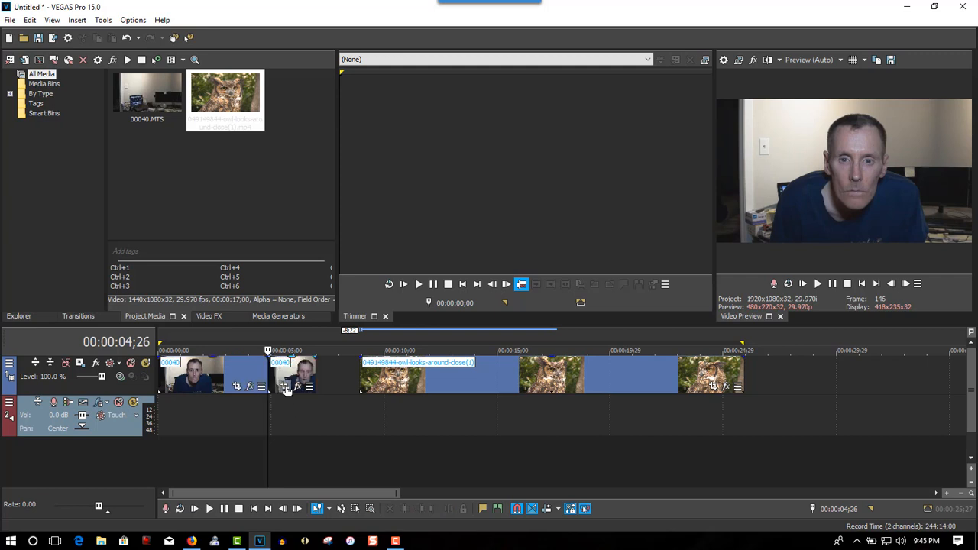
- Bring up the Event Pan/Crop window for the presenter's webcam clip
left_click(284, 385)
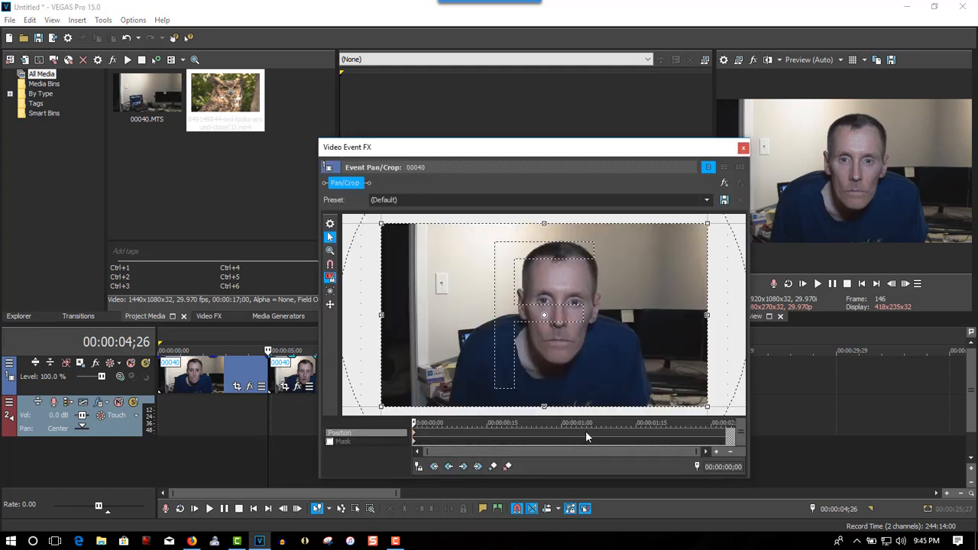
- At the end keyframe, close the crop box in around the presenter's eye
left_click(586, 421)
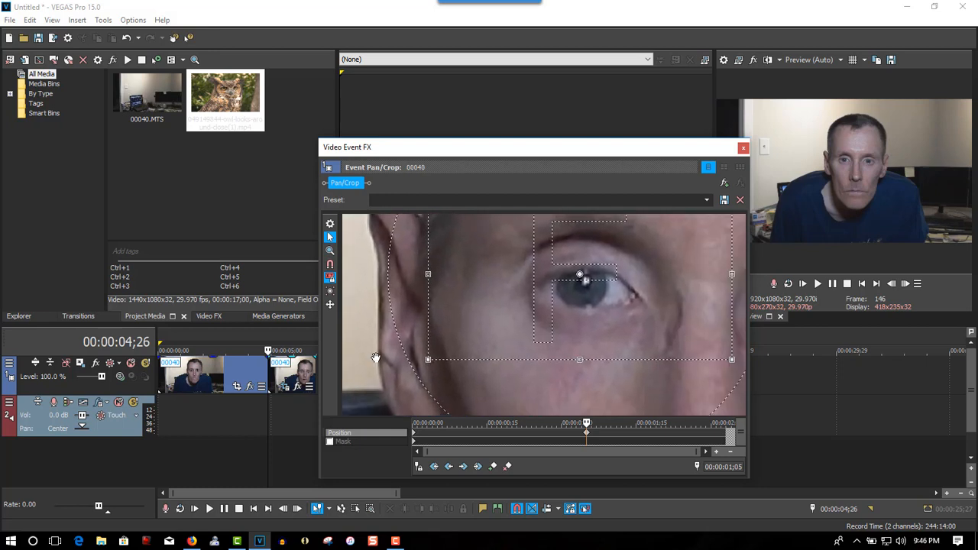
left_click_drag(428, 359, 491, 330)
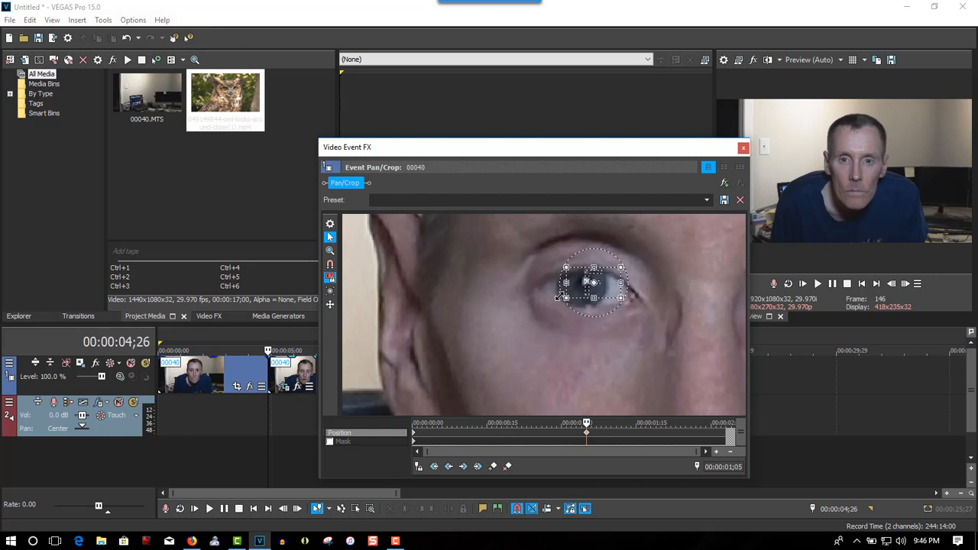
- Tighten and centre the end framing onto the presenter's pupil, then dismiss Pan/Crop
left_click_drag(592, 283, 580, 294)
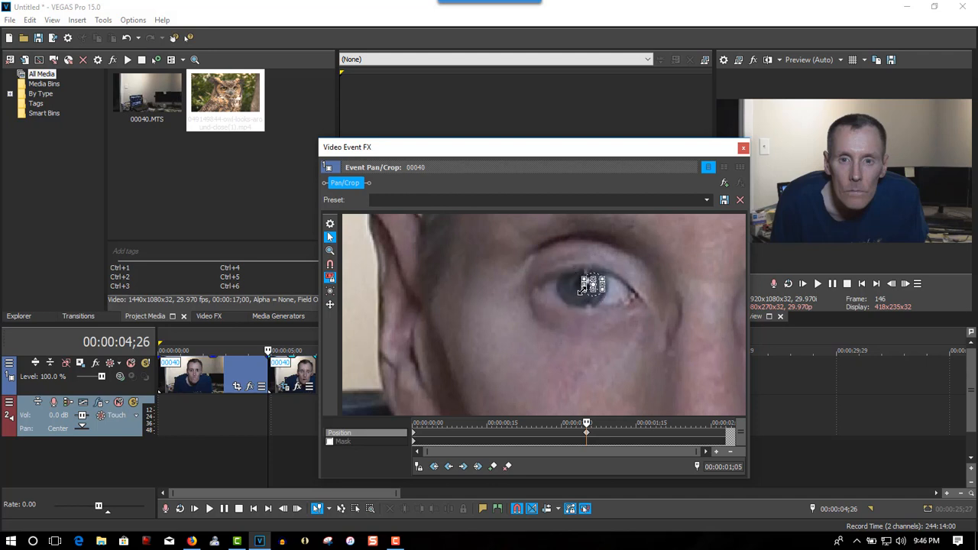
mouse_move(330, 237)
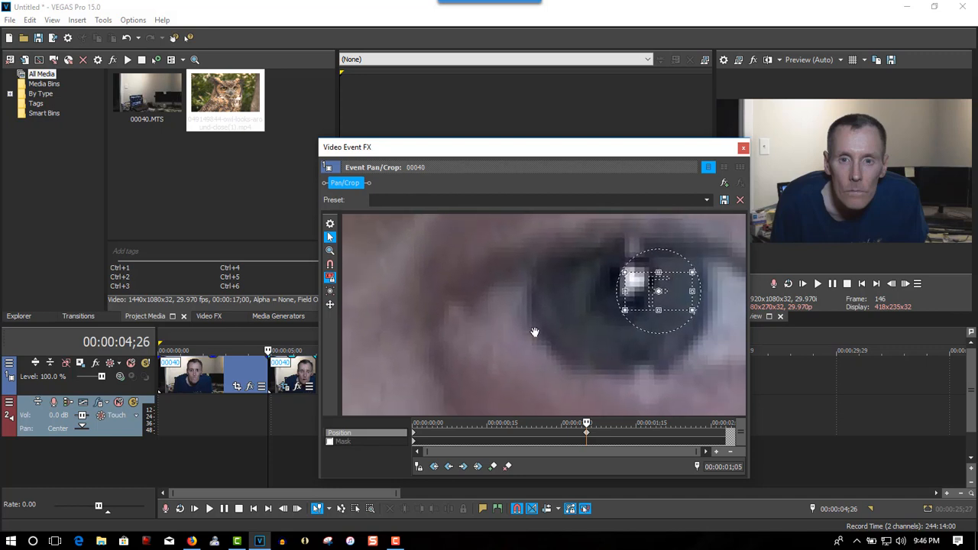
left_click_drag(660, 293, 639, 293)
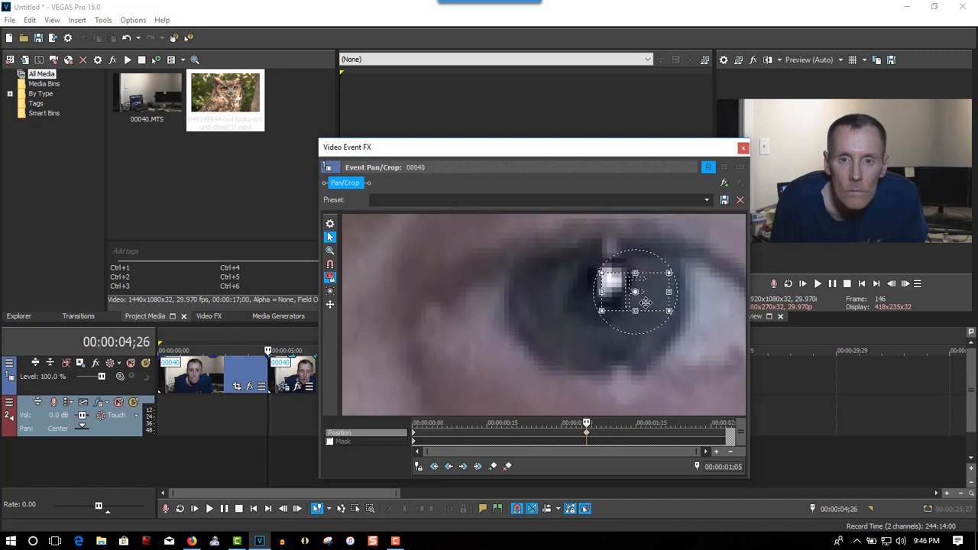
left_click_drag(636, 293, 602, 303)
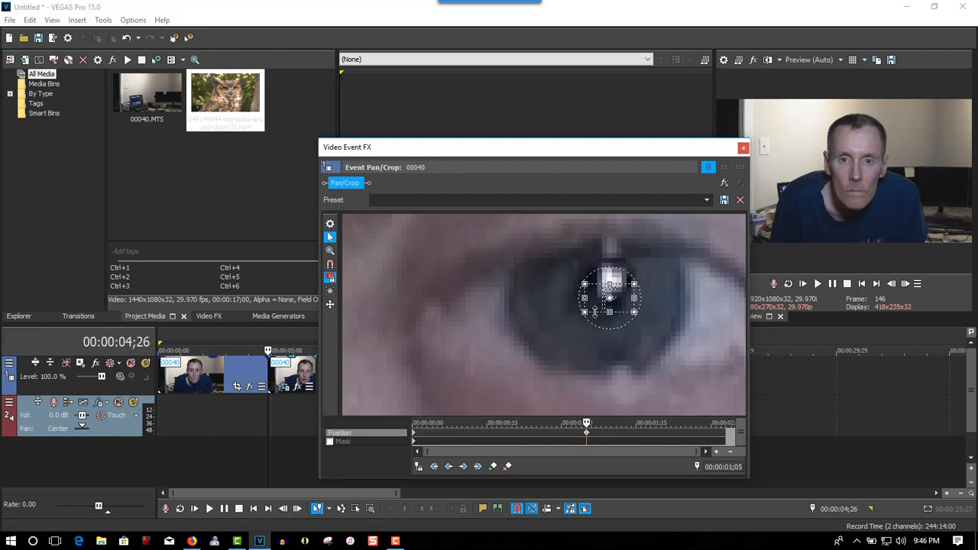
left_click_drag(611, 298, 599, 306)
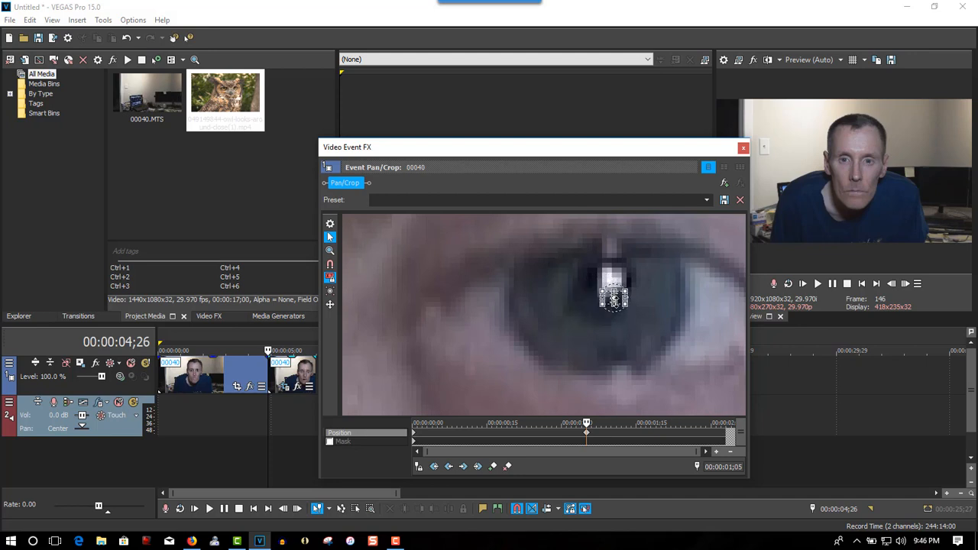
left_click_drag(614, 298, 608, 299)
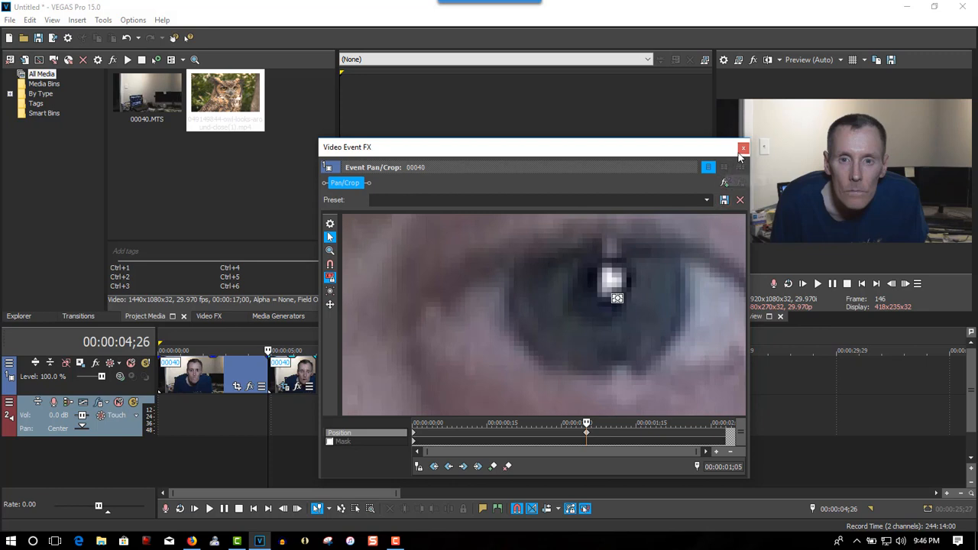
left_click(742, 147)
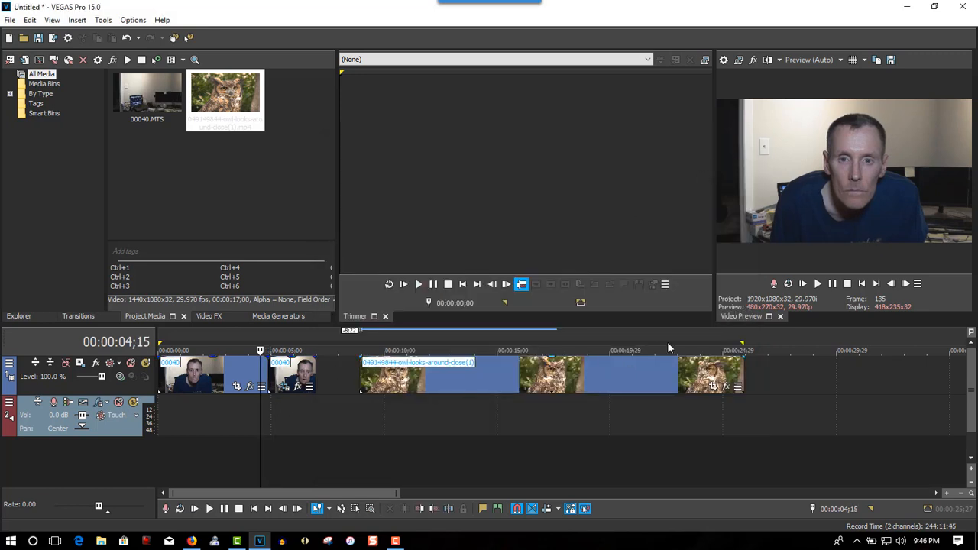
- Bring up the Event Pan/Crop window for the owl image clip
left_click(816, 282)
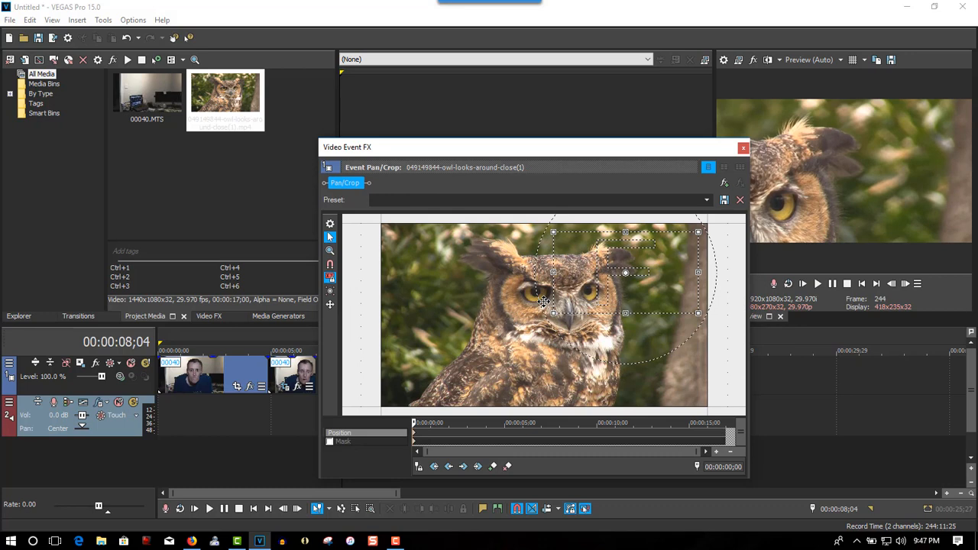
- At the first keyframe, shrink and centre the framing tightly onto the owl's pupil, then dismiss Pan/Crop
left_click_drag(625, 272, 514, 316)
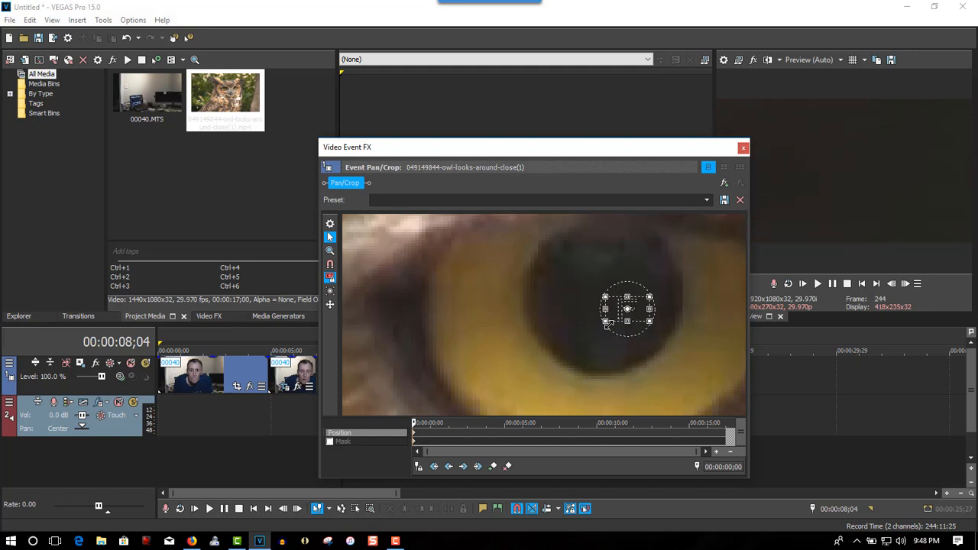
left_click_drag(626, 309, 629, 308)
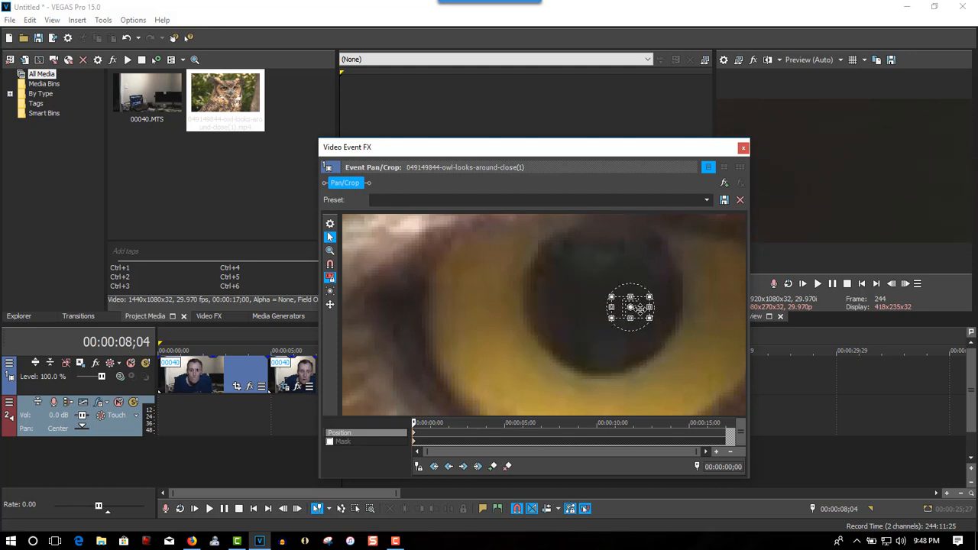
left_click_drag(629, 307, 601, 308)
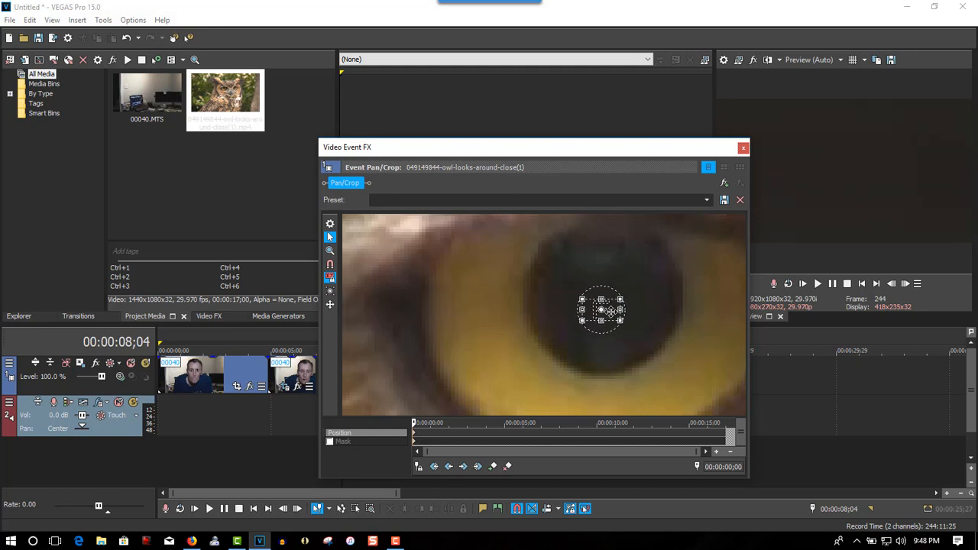
mouse_move(611, 427)
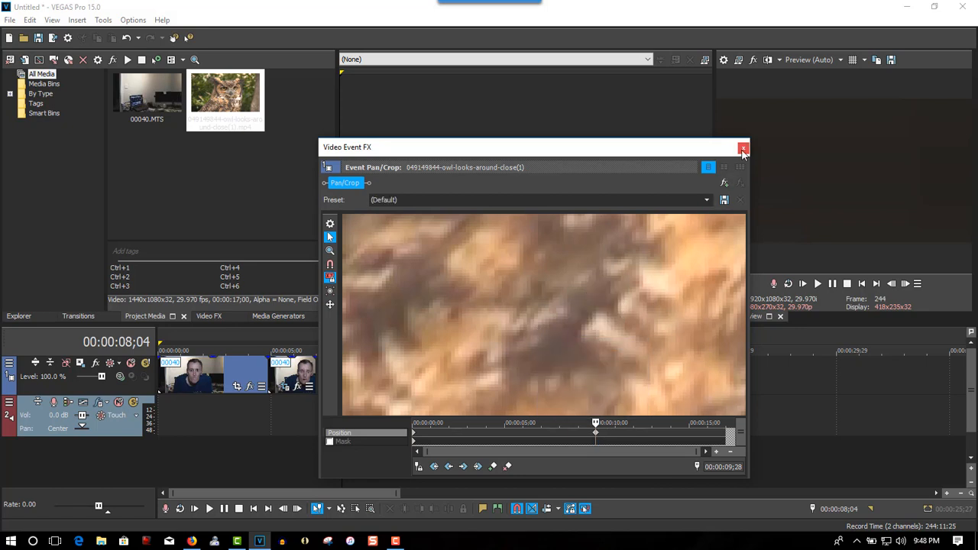
left_click(742, 146)
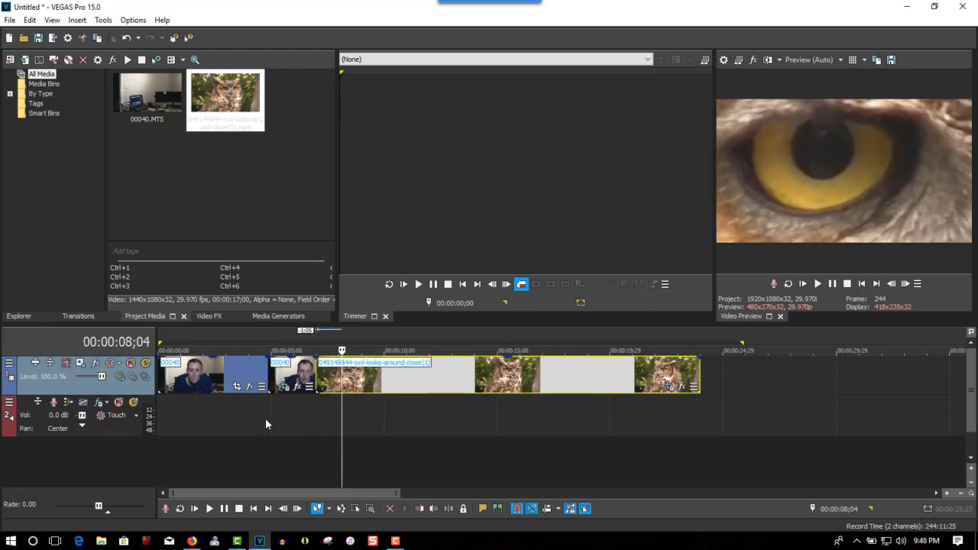
- Select the webcam clip's final zooming event on the timeline for trimming
left_click(831, 282)
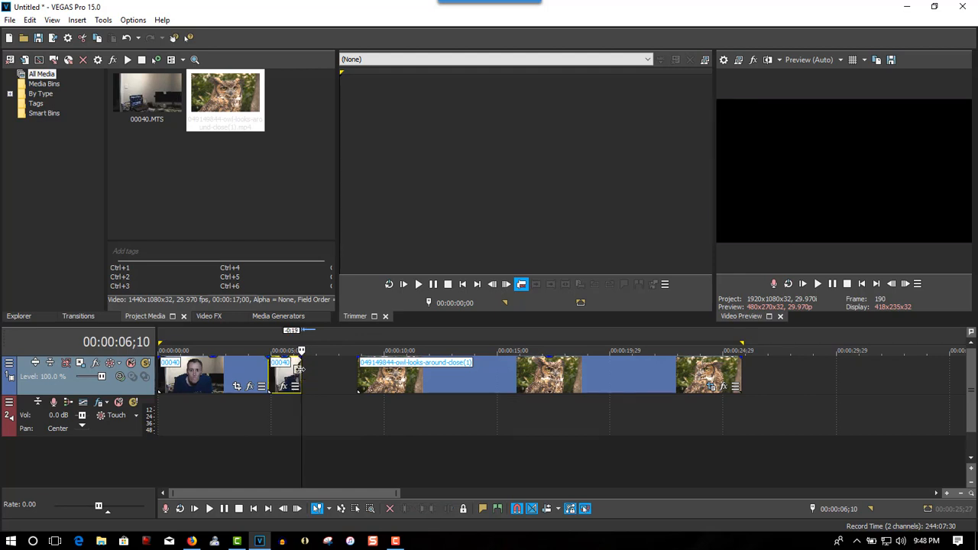
mouse_move(266, 346)
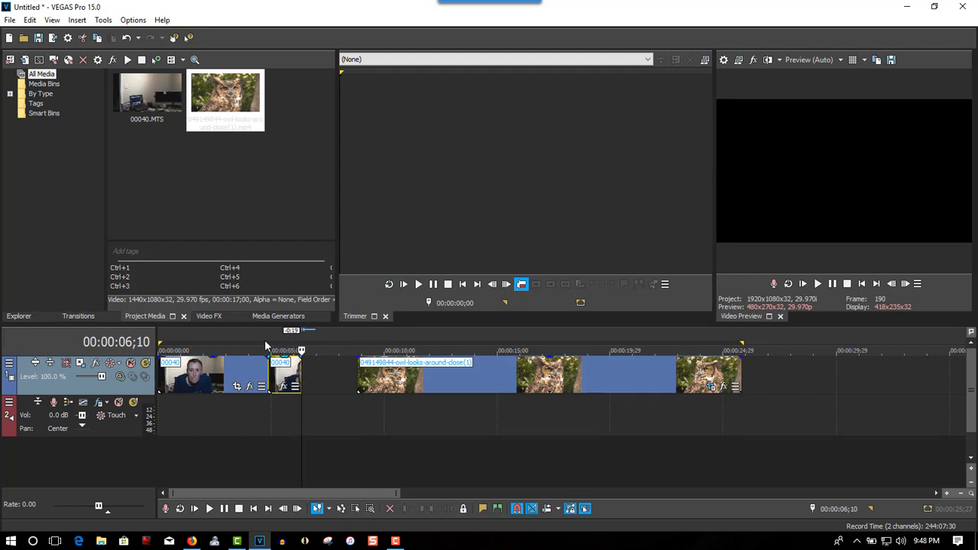
mouse_move(269, 339)
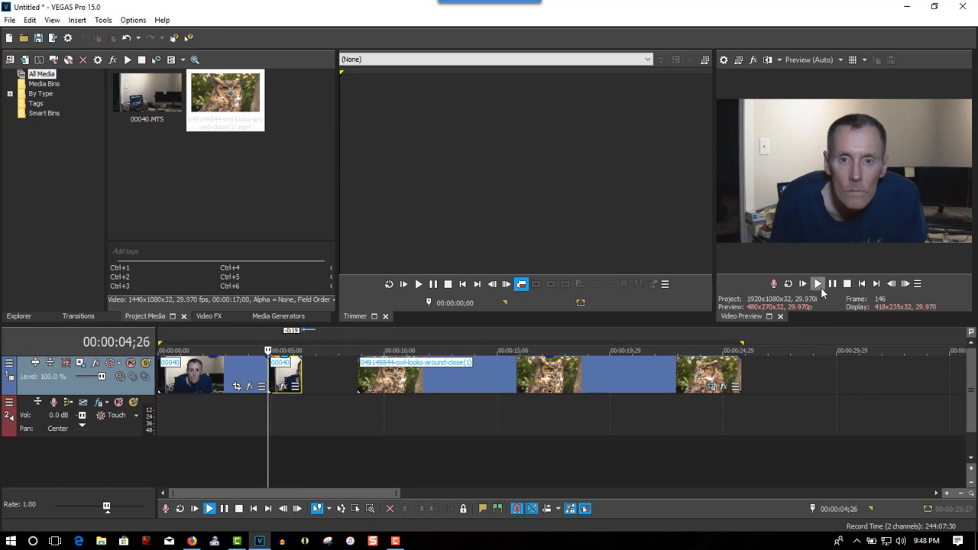
- Play the timeline through the webcam-to-owl eye zoom transition, then pause
left_click(817, 282)
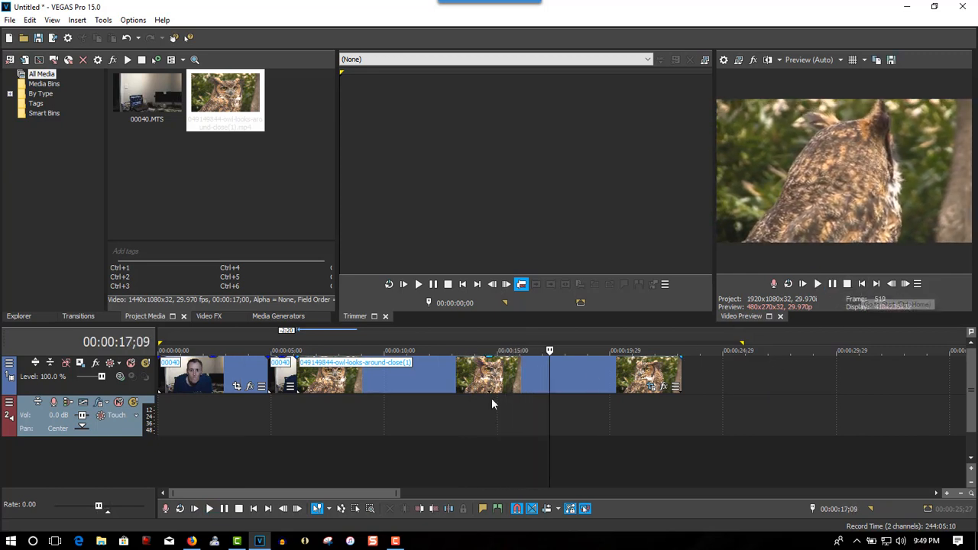
left_click(233, 350)
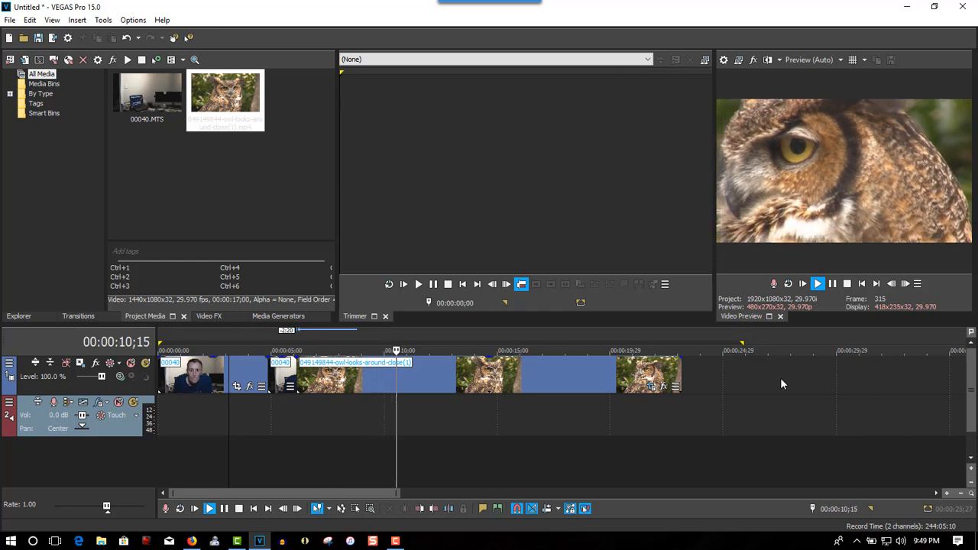
left_click(815, 282)
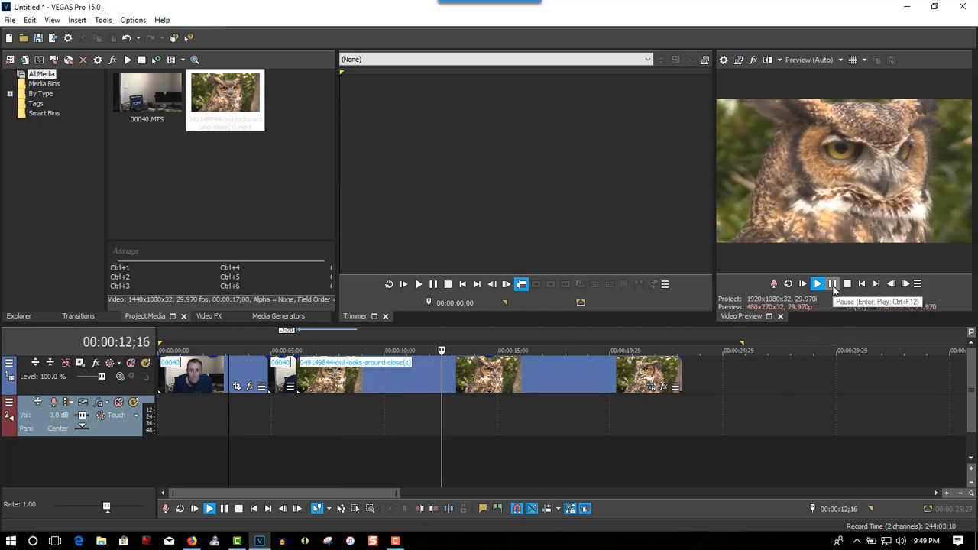